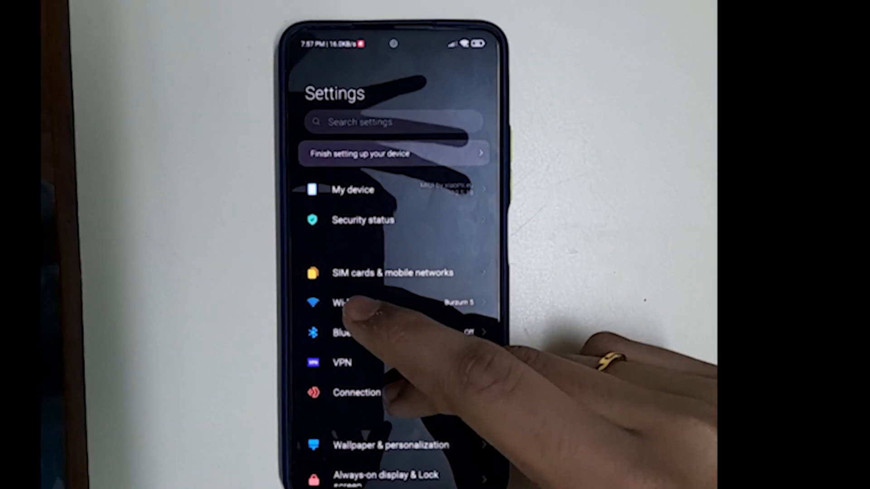
Step: Wipe the Dalvik / ART Cache from Advanced Wipe by swiping the confirm slider
scroll("down", 3)
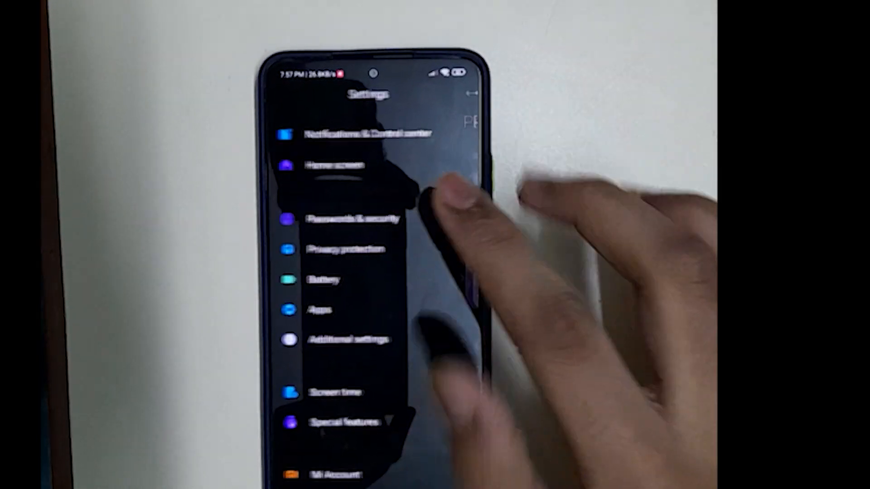
left_click(350, 219)
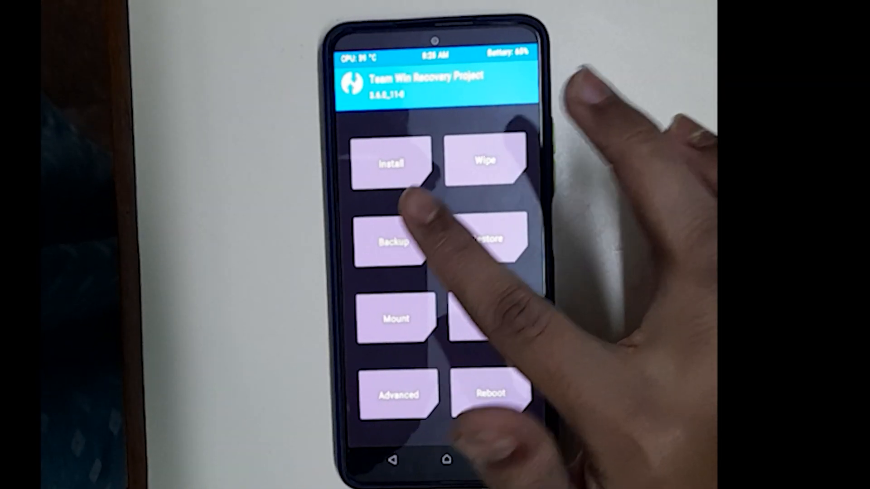
left_click(484, 162)
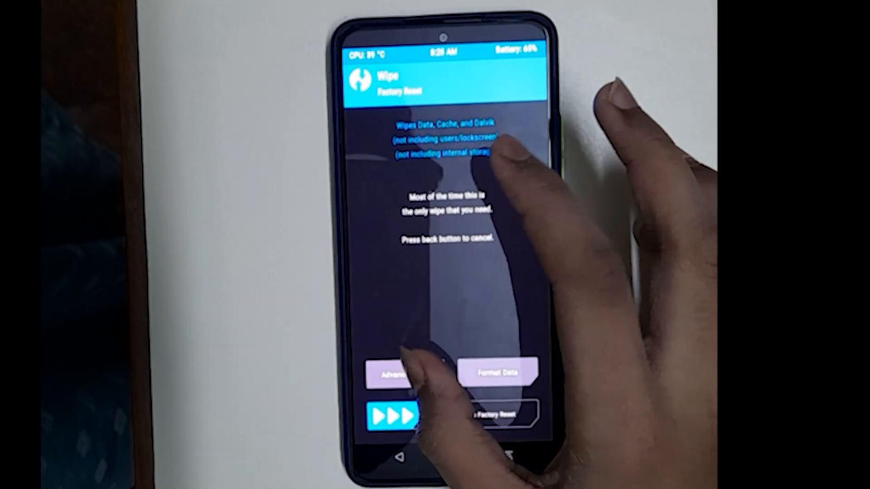
left_click(395, 373)
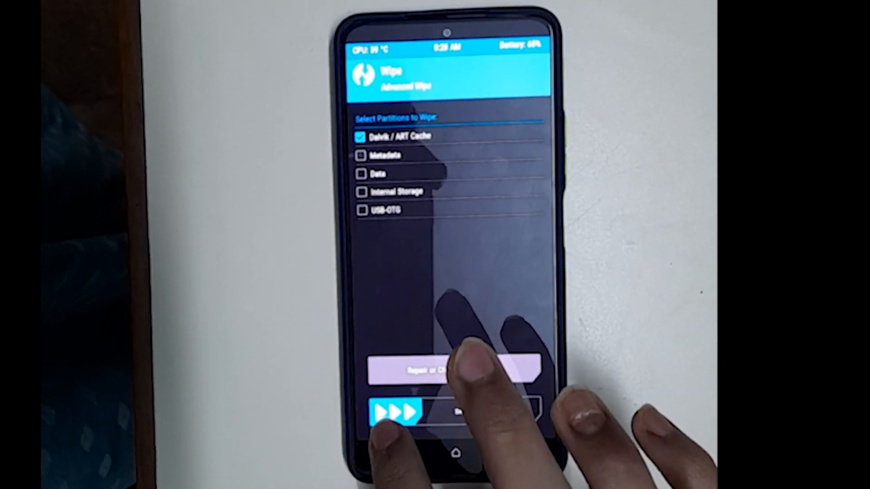
left_click_drag(394, 413, 528, 414)
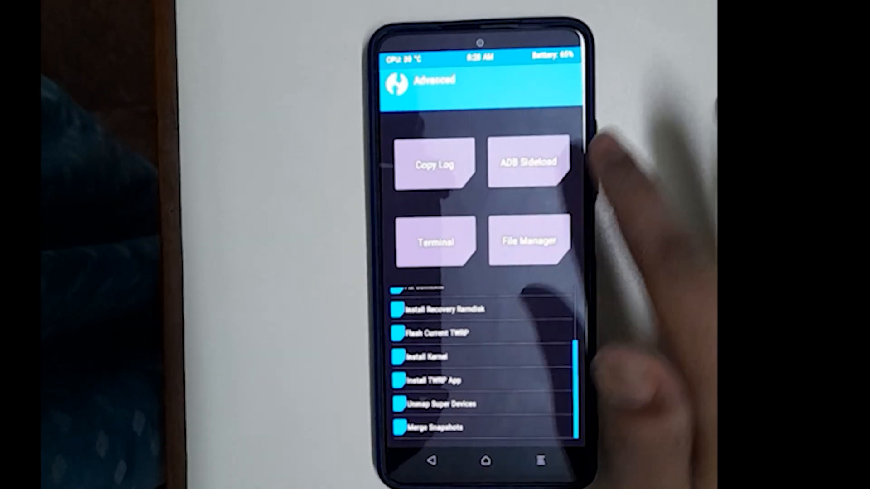
Step: Start ADB Sideload so the phone waits for a package from the PC
left_click(528, 162)
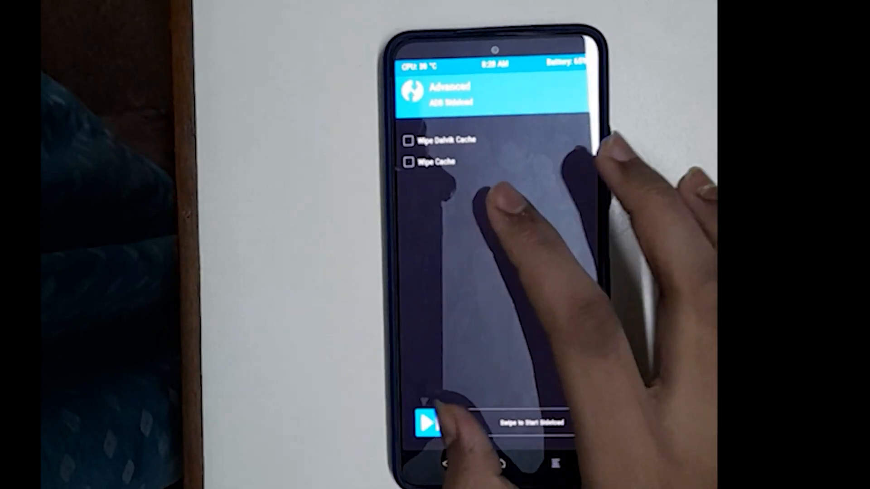
left_click_drag(439, 423, 554, 423)
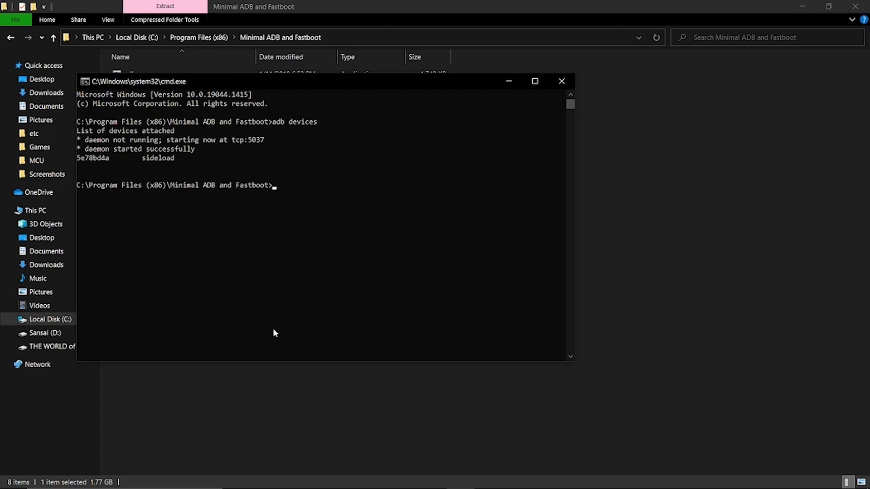
Step: Begin entering the adb sideload command for the ROM zip in cmd
type("ad")
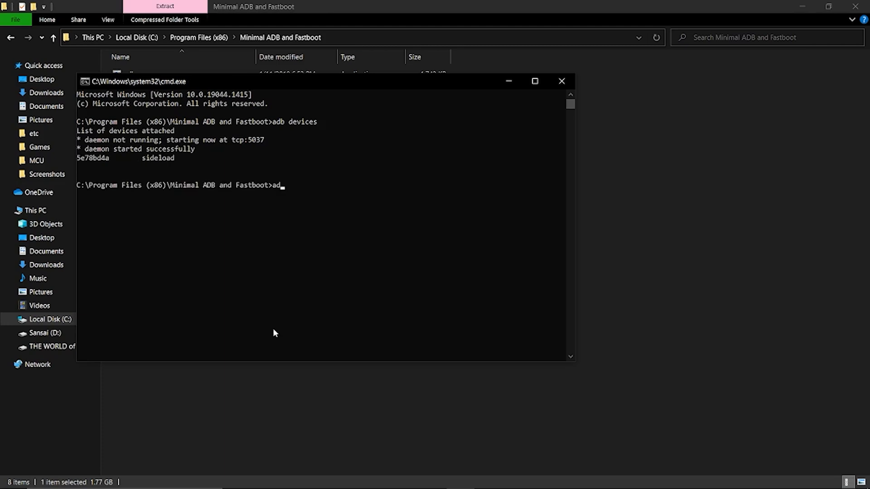
type("b si")
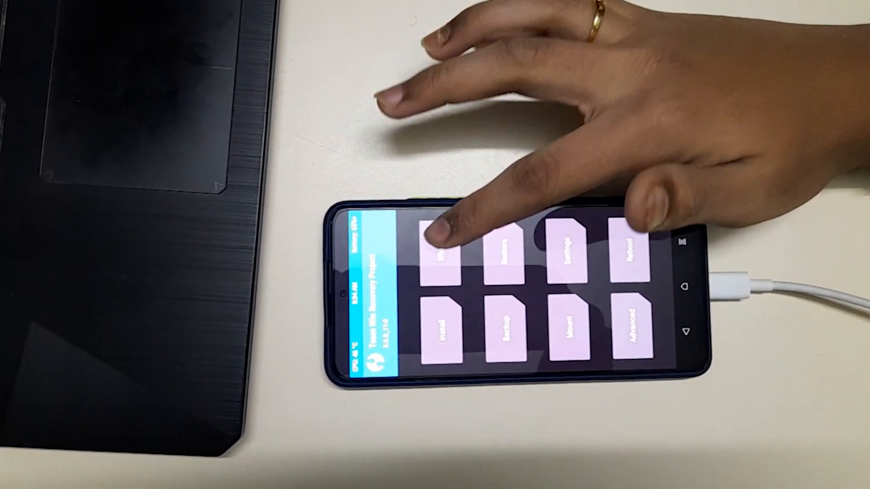
Step: Format Data, then reboot to system, confirming past the no-OS warning
left_click(439, 253)
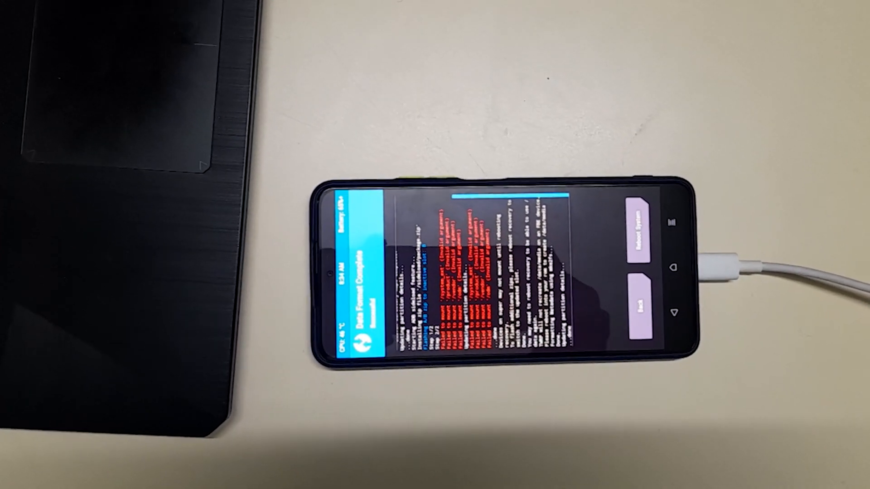
left_click(652, 233)
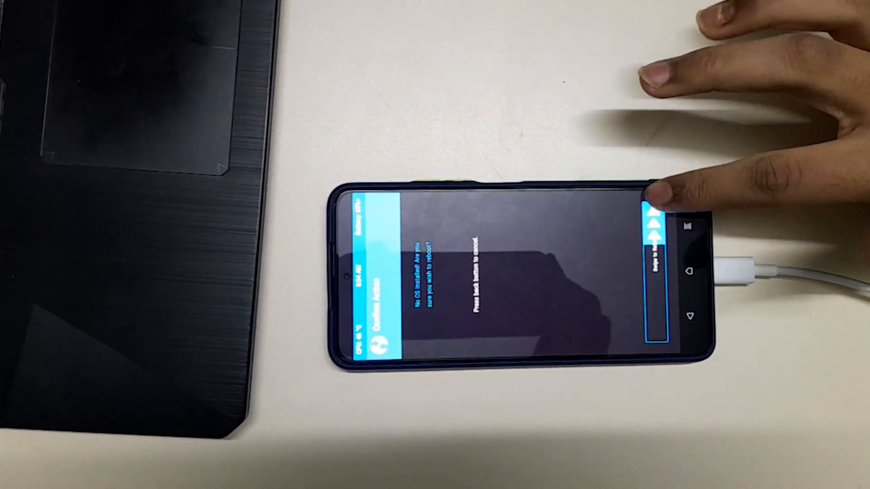
left_click(643, 211)
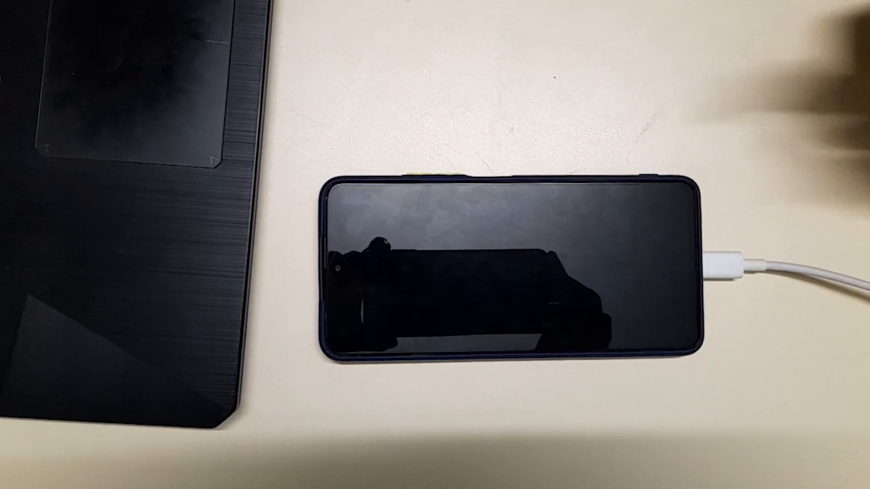